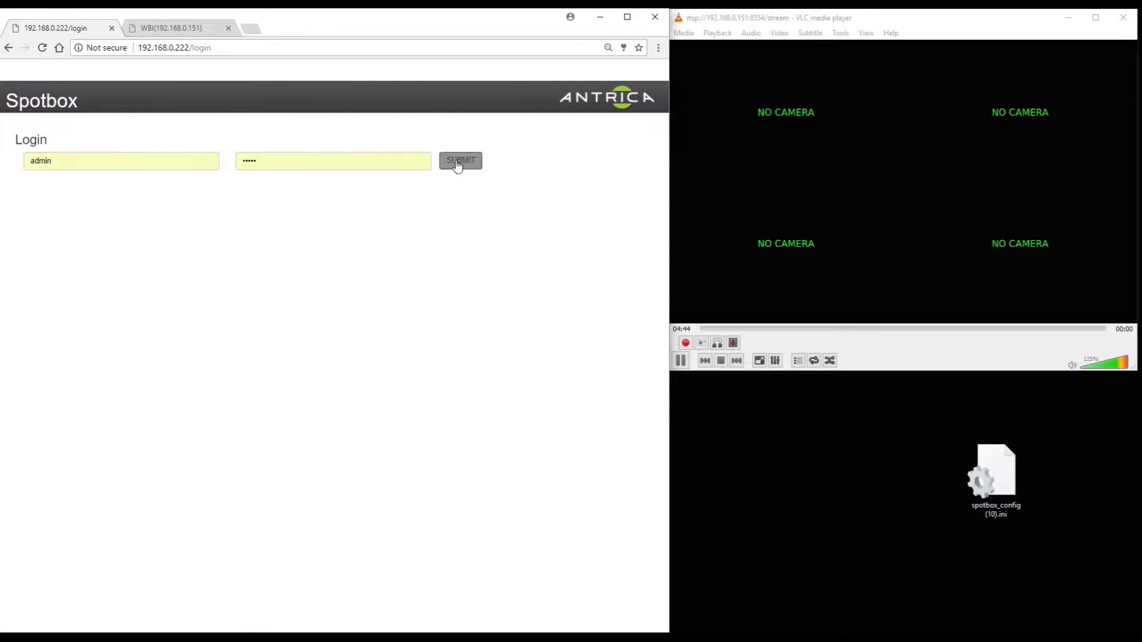
# Step: Log in to the Spotbox and open the CAMERAS configuration page showing empty row C1
pyautogui.click(460, 162)
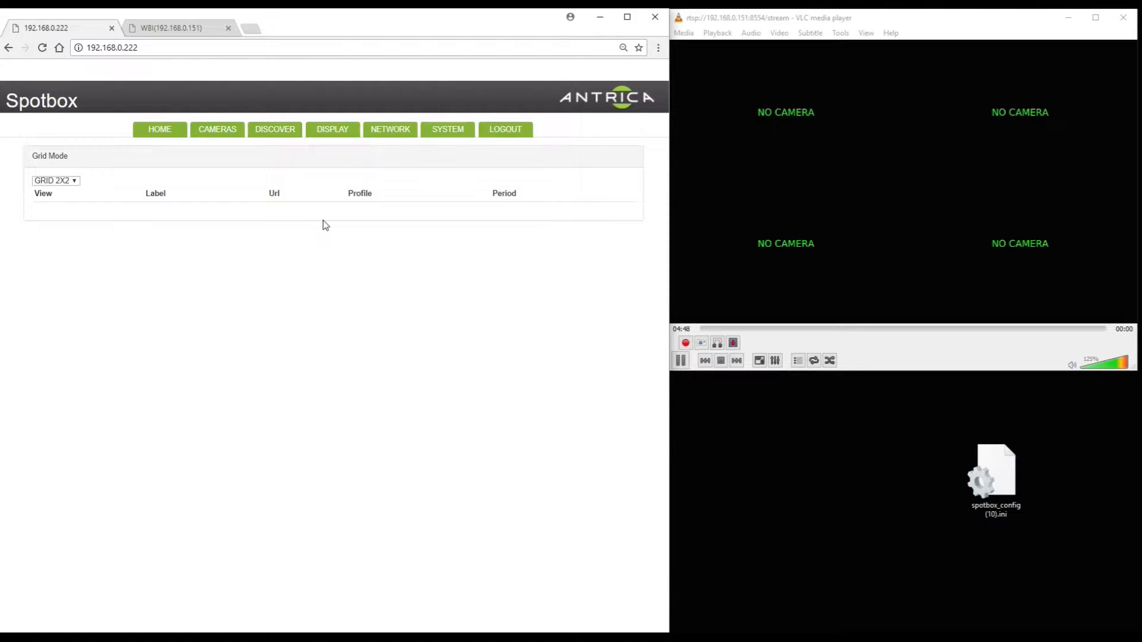
pyautogui.click(217, 129)
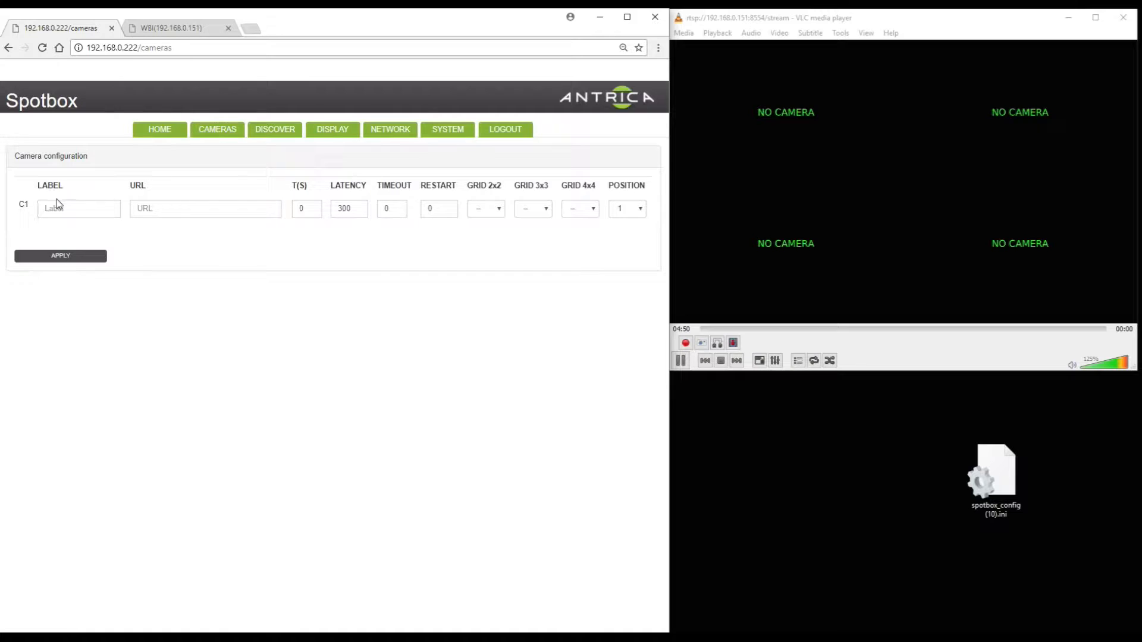
pyautogui.moveTo(275, 130)
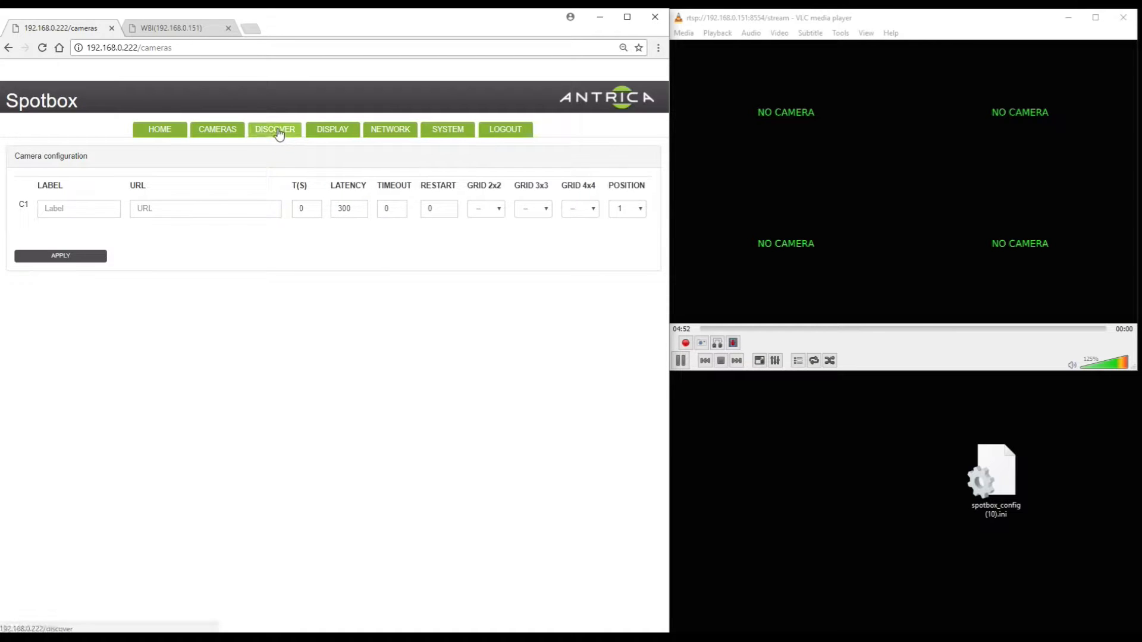
# Step: Open the DISCOVER page with its add-camera form and network camera search
pyautogui.click(275, 129)
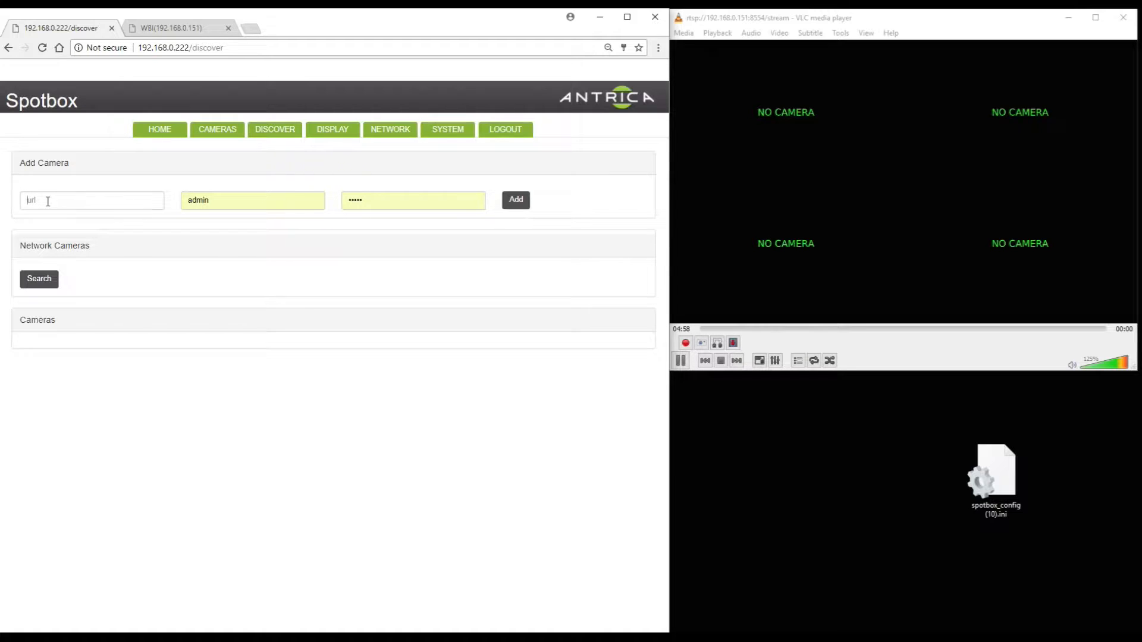
pyautogui.write('rtsp://')
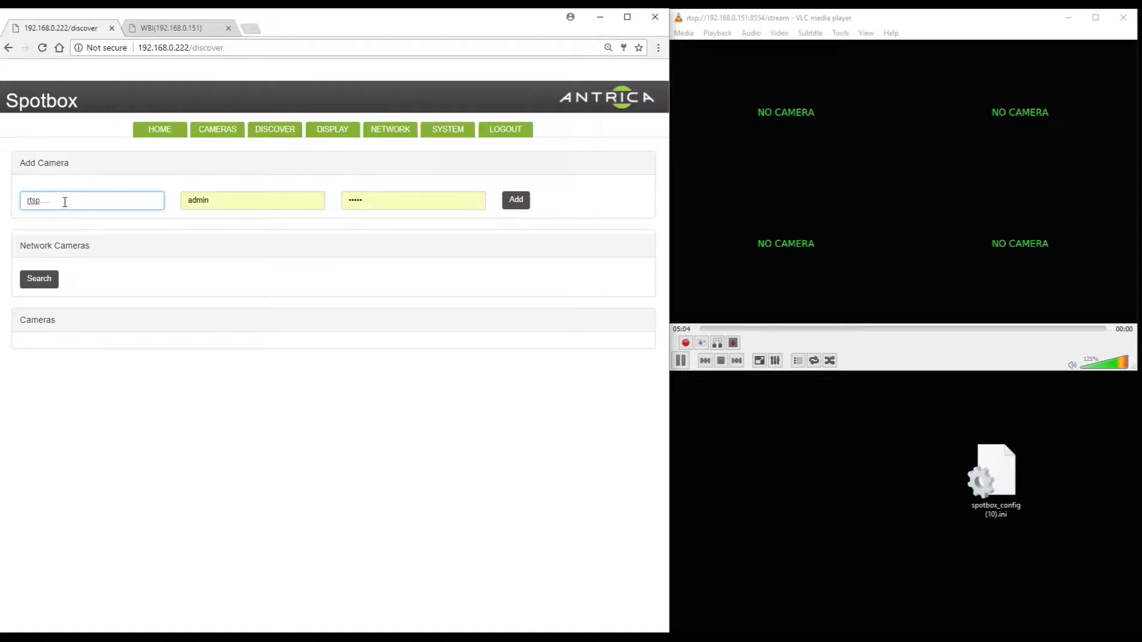
pyautogui.write('on')
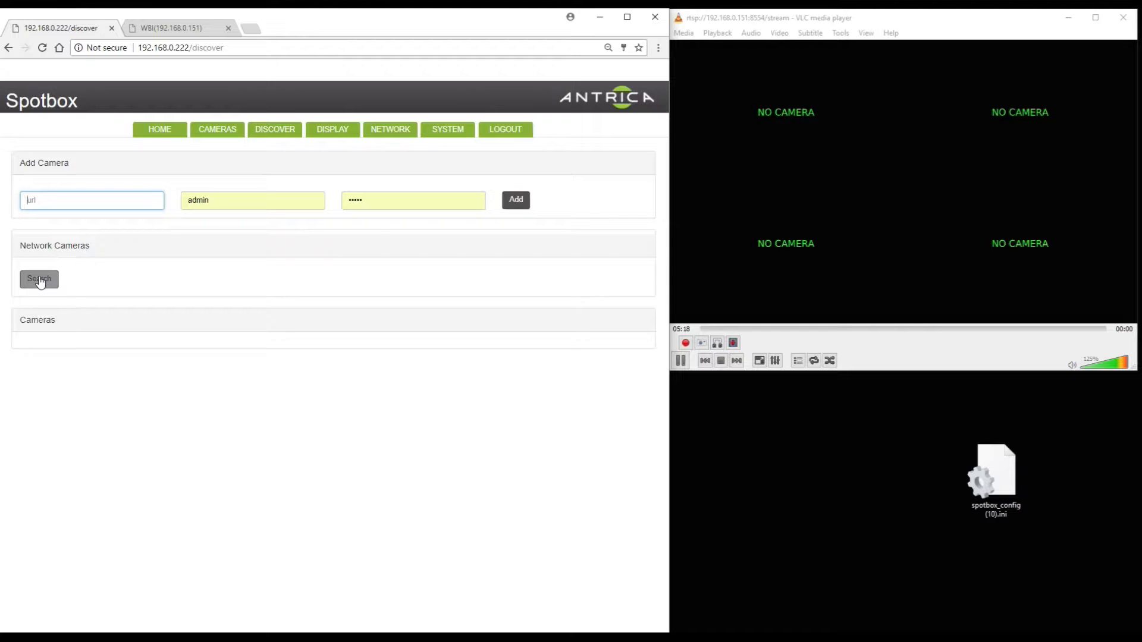
# Step: Search the network, finding nine ONVIF cameras, and enter username admin for 192.168.0.172
pyautogui.click(39, 279)
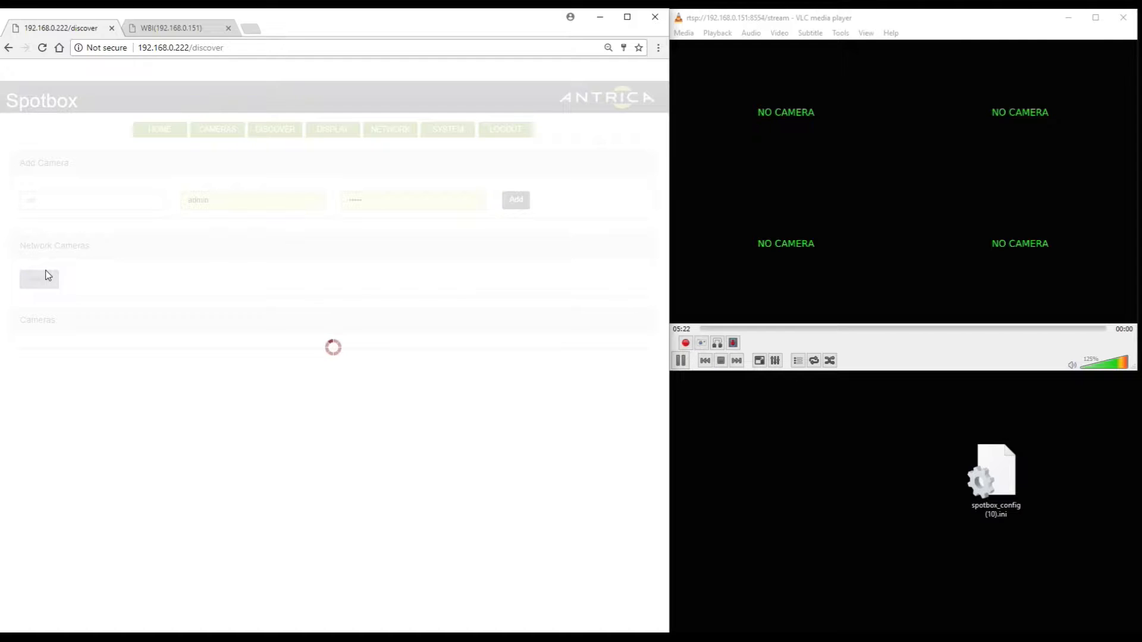
pyautogui.click(38, 278)
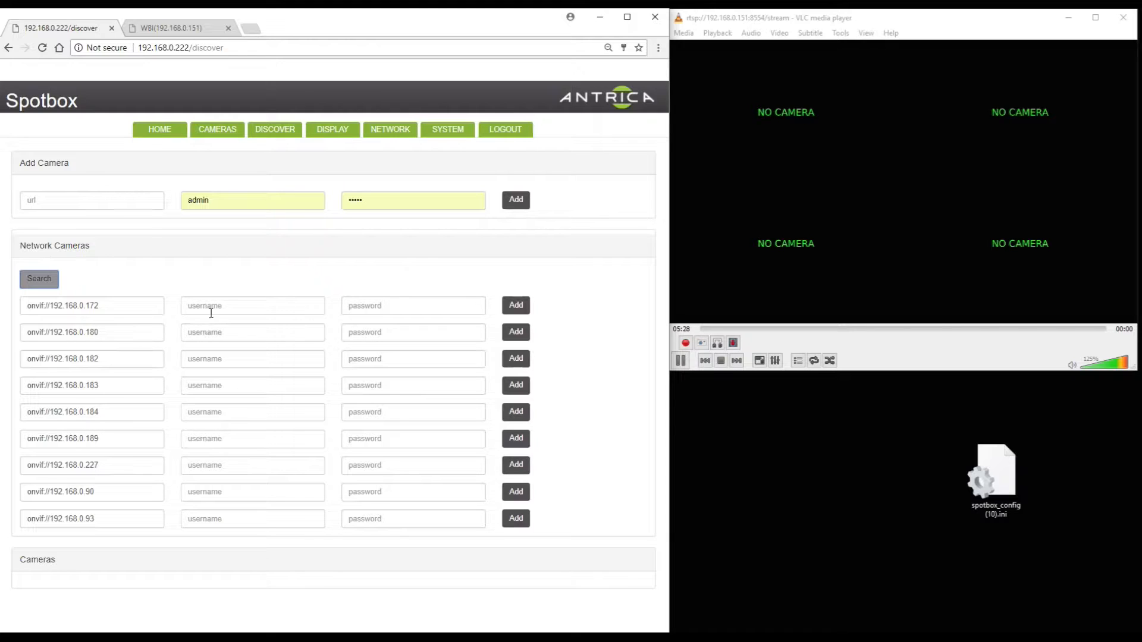
pyautogui.click(252, 305)
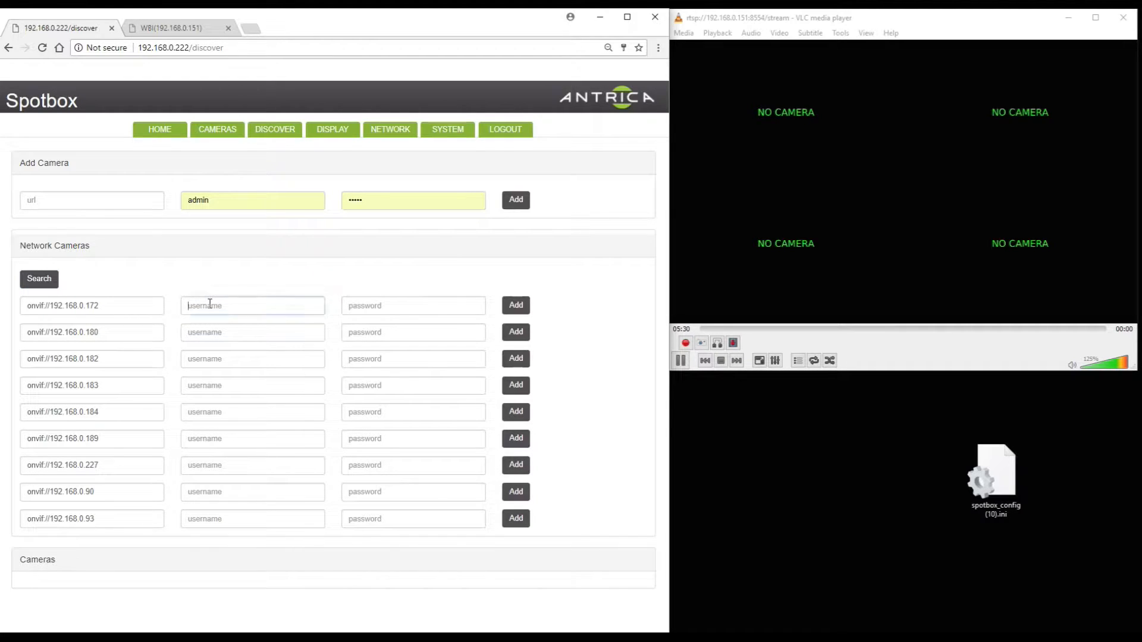
pyautogui.click(252, 305)
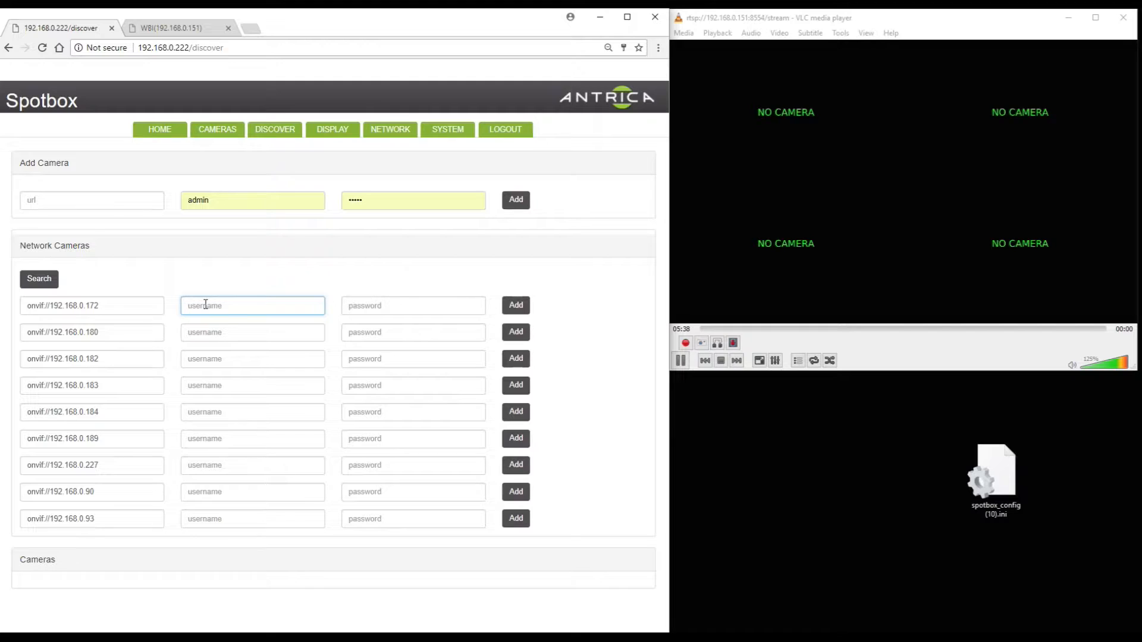
pyautogui.write('admin')
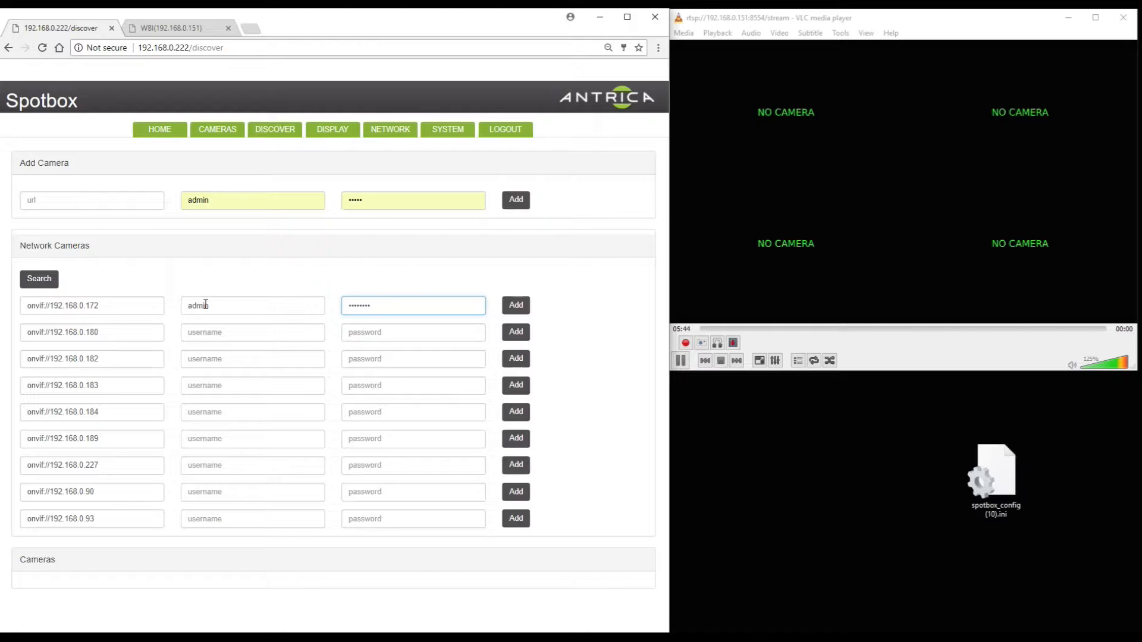
# Step: Add camera 192.168.0.172, query it, and save its H264 1920x1080 and 640x480 profiles
pyautogui.click(516, 305)
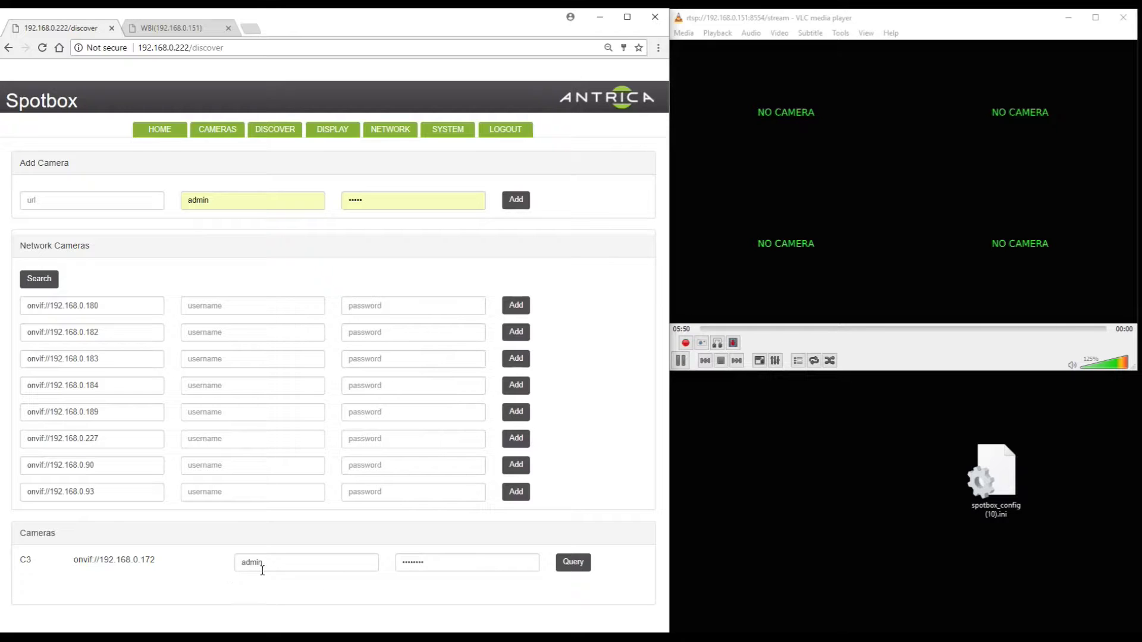
pyautogui.click(572, 562)
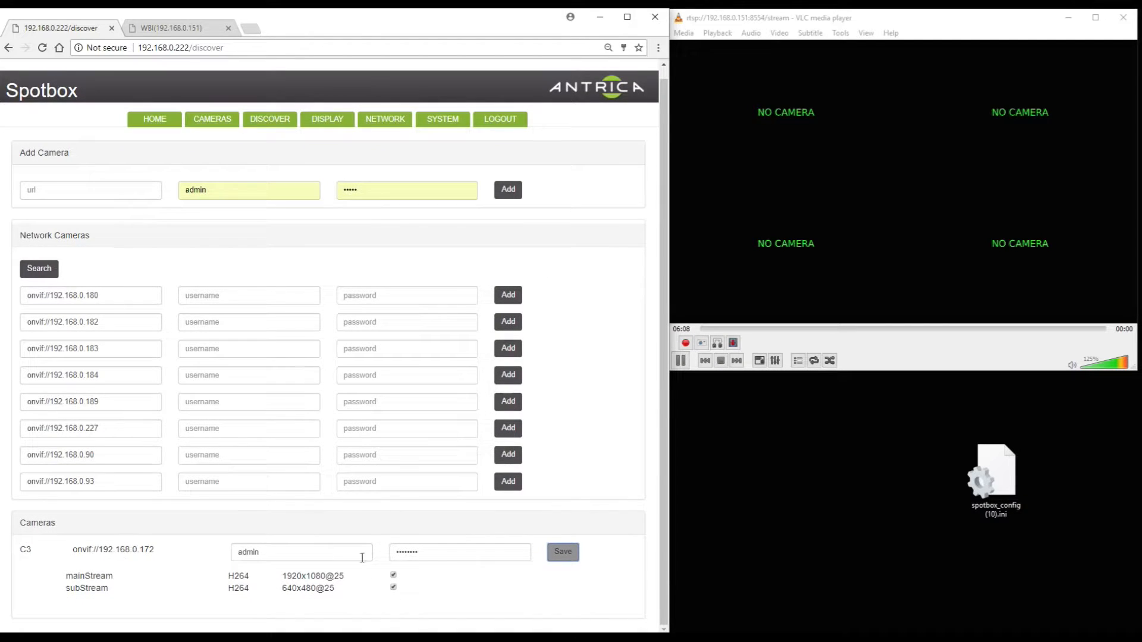
pyautogui.click(562, 551)
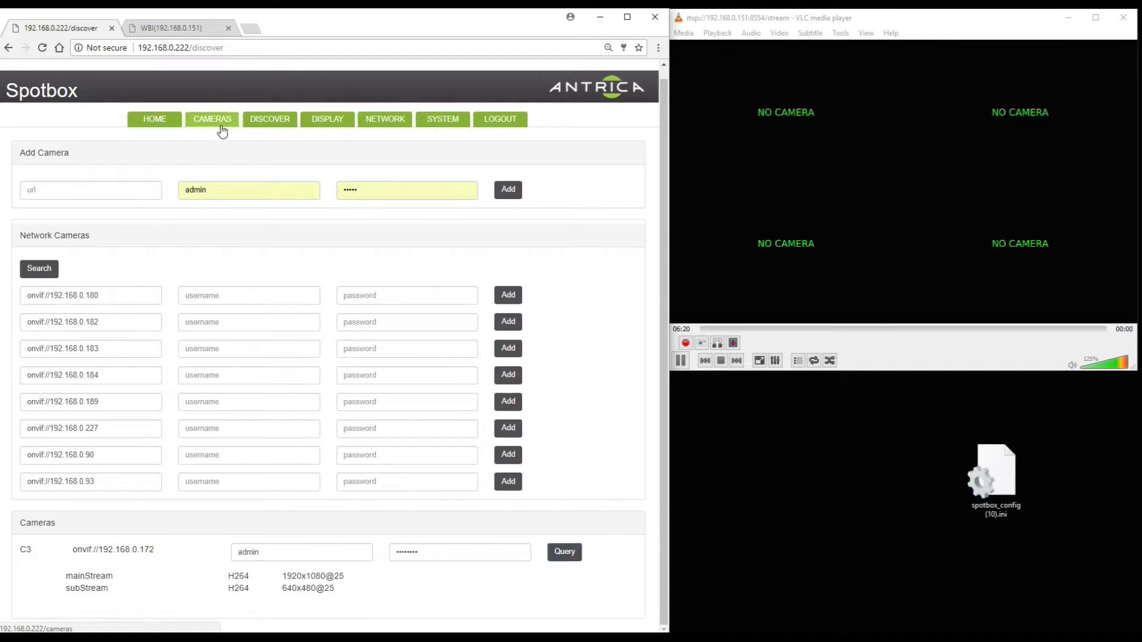
# Step: Assign C1 (onvif://192.168.0.172) to position 1 in the 2x2, 3x3 and 4x4 grids
pyautogui.click(212, 119)
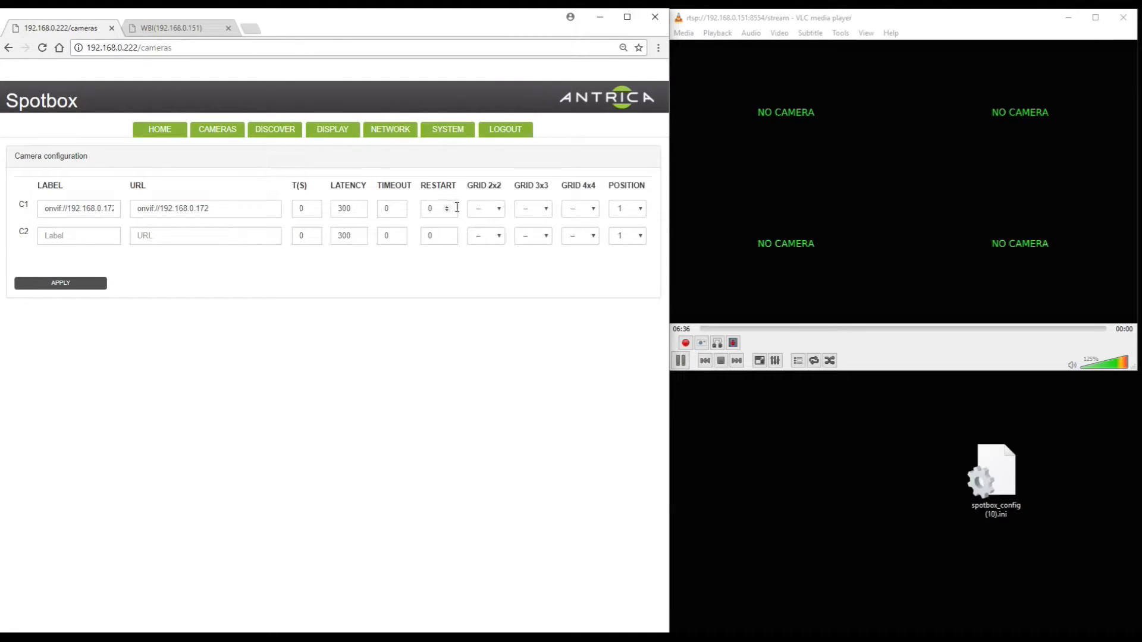
pyautogui.click(485, 208)
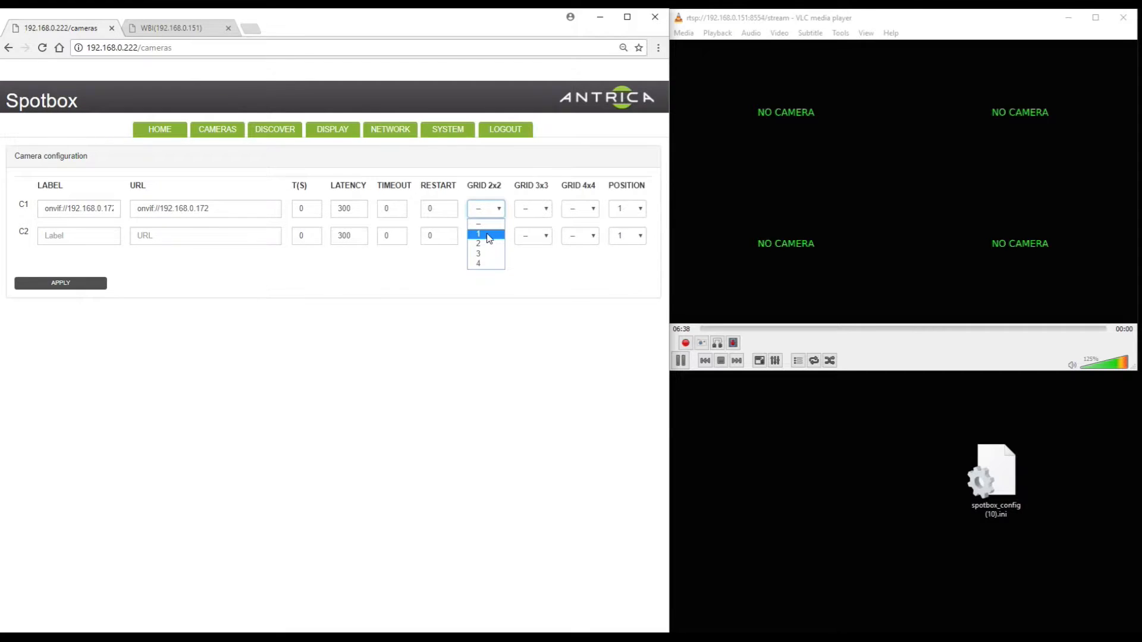
pyautogui.click(478, 234)
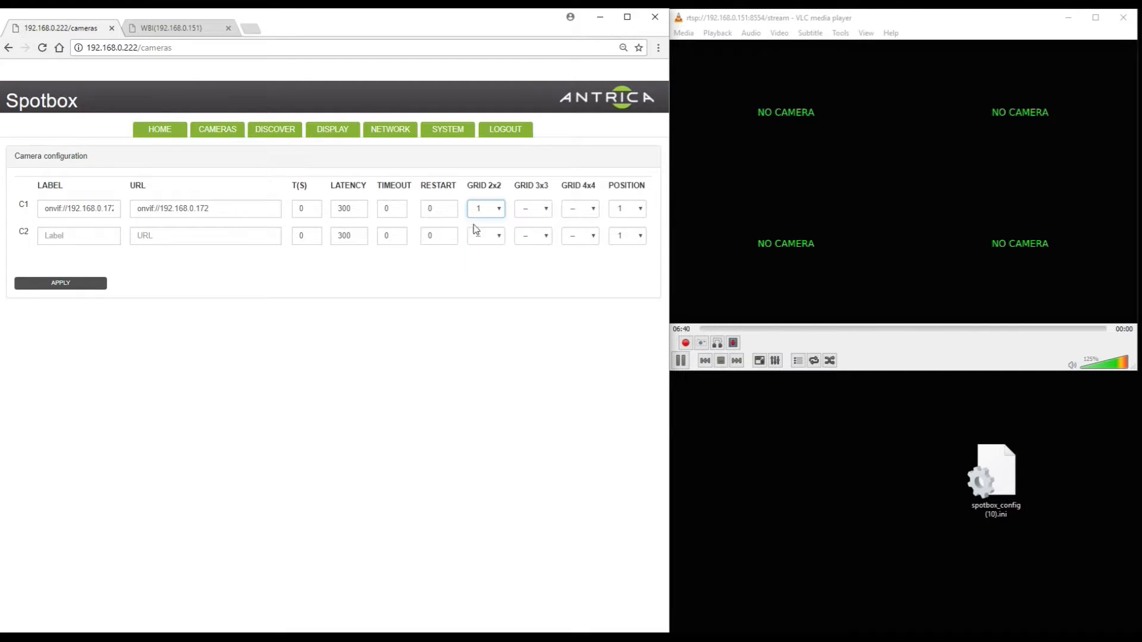
pyautogui.click(533, 209)
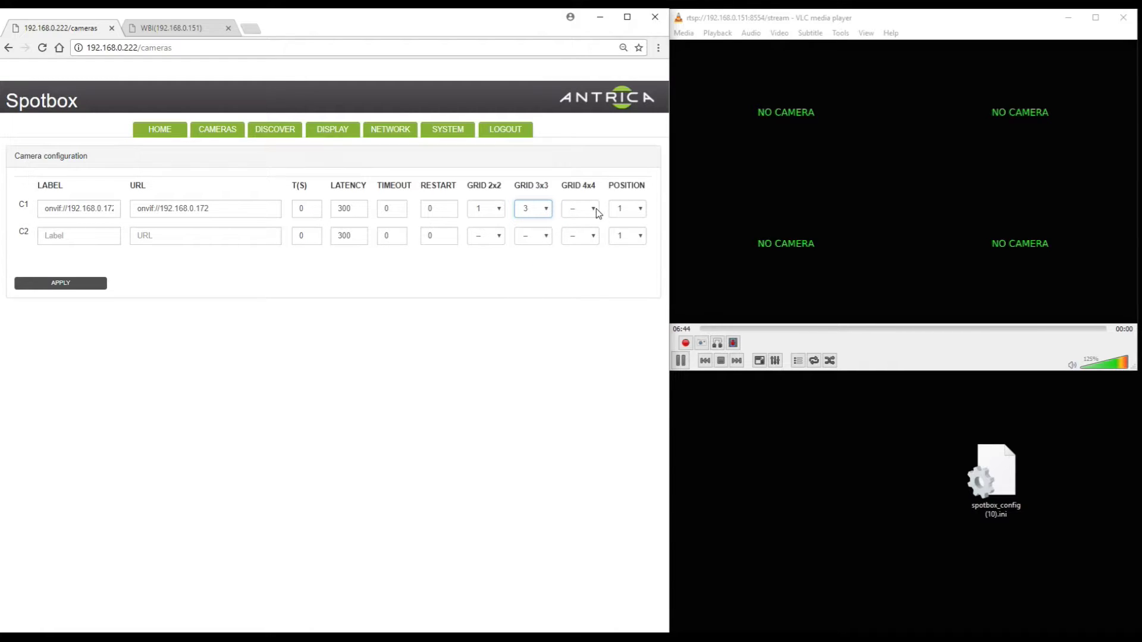
pyautogui.click(593, 209)
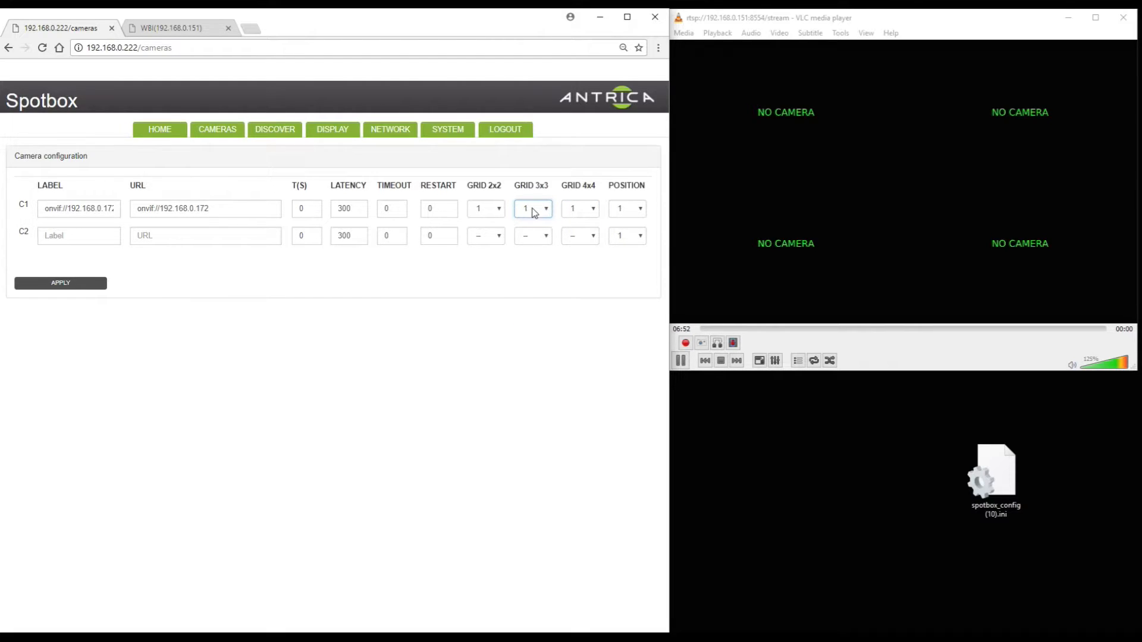
pyautogui.moveTo(587, 198)
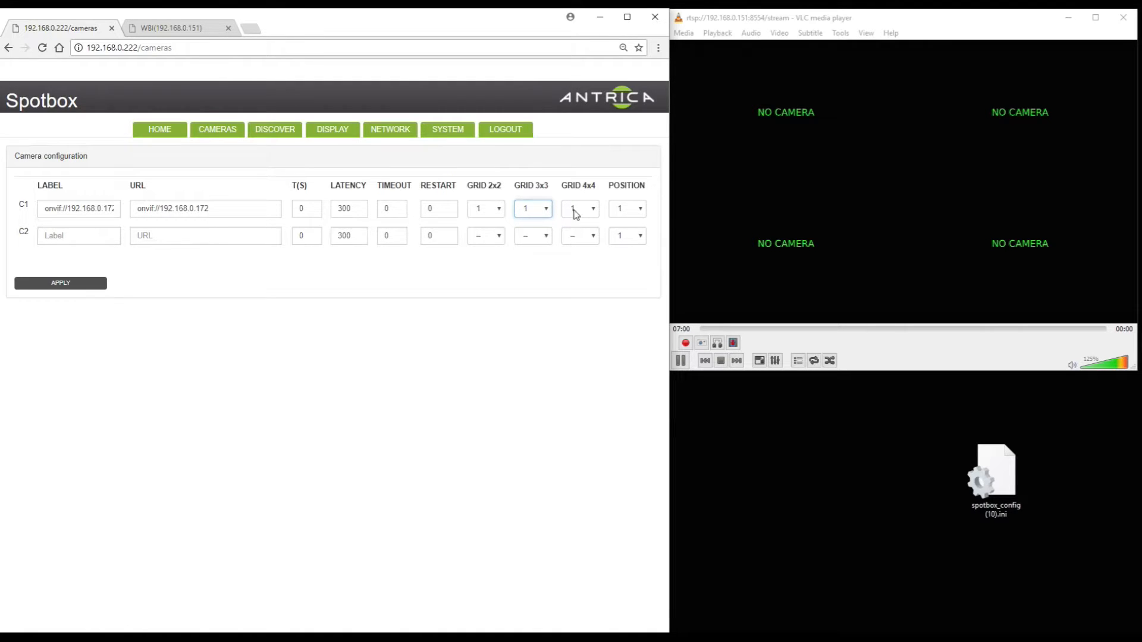
pyautogui.click(61, 283)
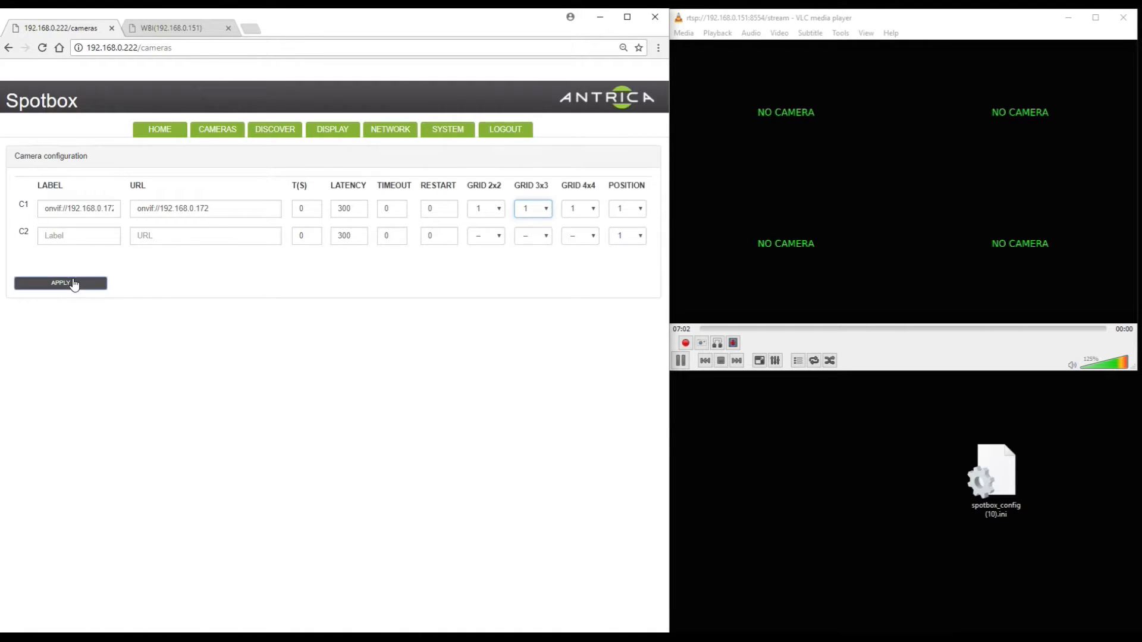
# Step: Apply camera C1's settings so its live video fills the top-left grid tile
pyautogui.click(59, 284)
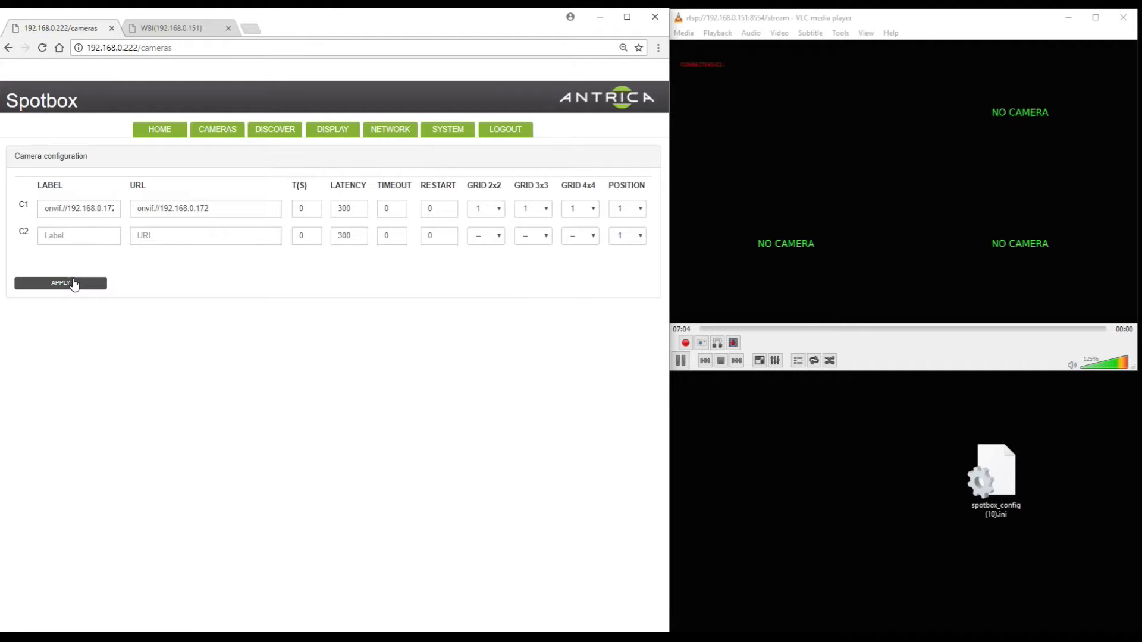
pyautogui.click(61, 284)
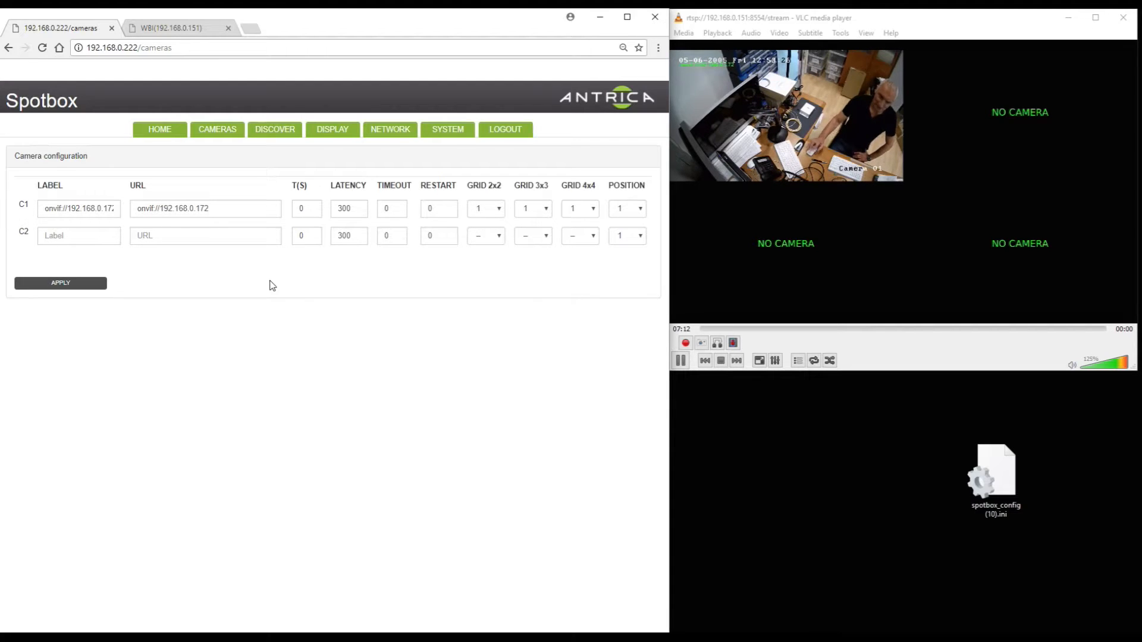
pyautogui.moveTo(275, 282)
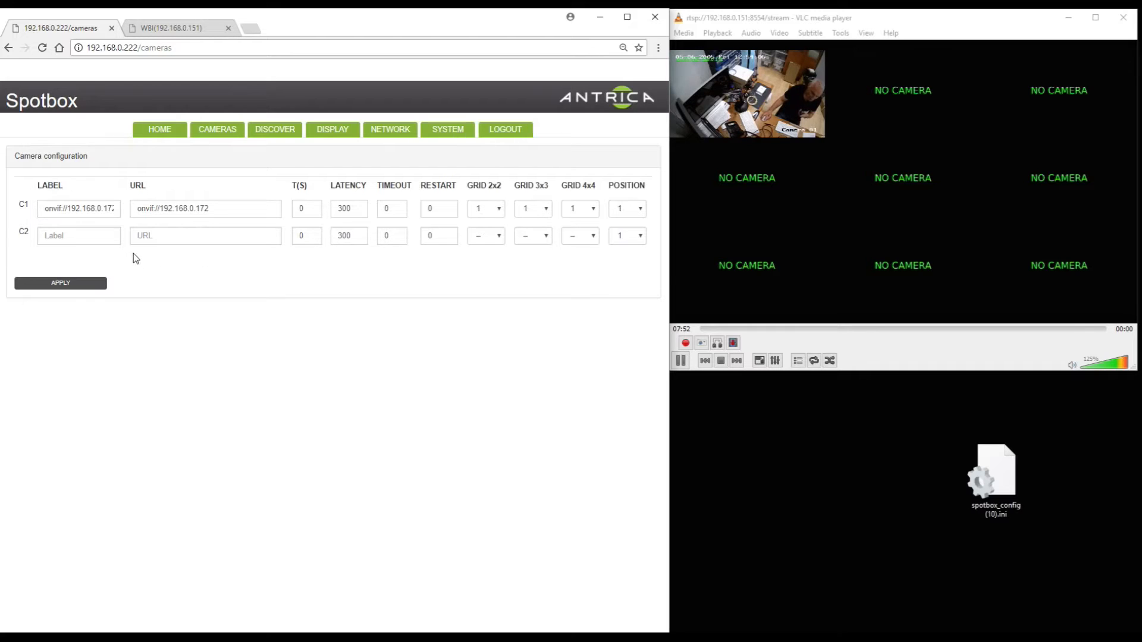
pyautogui.click(79, 235)
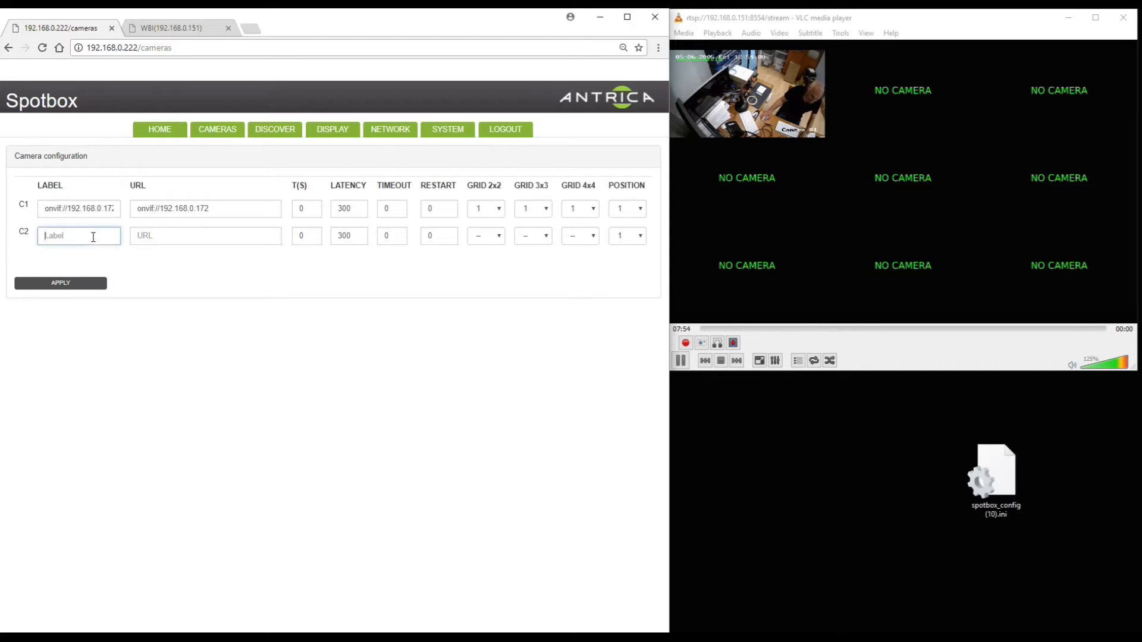
# Step: Label camera C2 'manual RTSP 183' with address rtsp://192.168.0.183:554
pyautogui.write('manual RTSP')
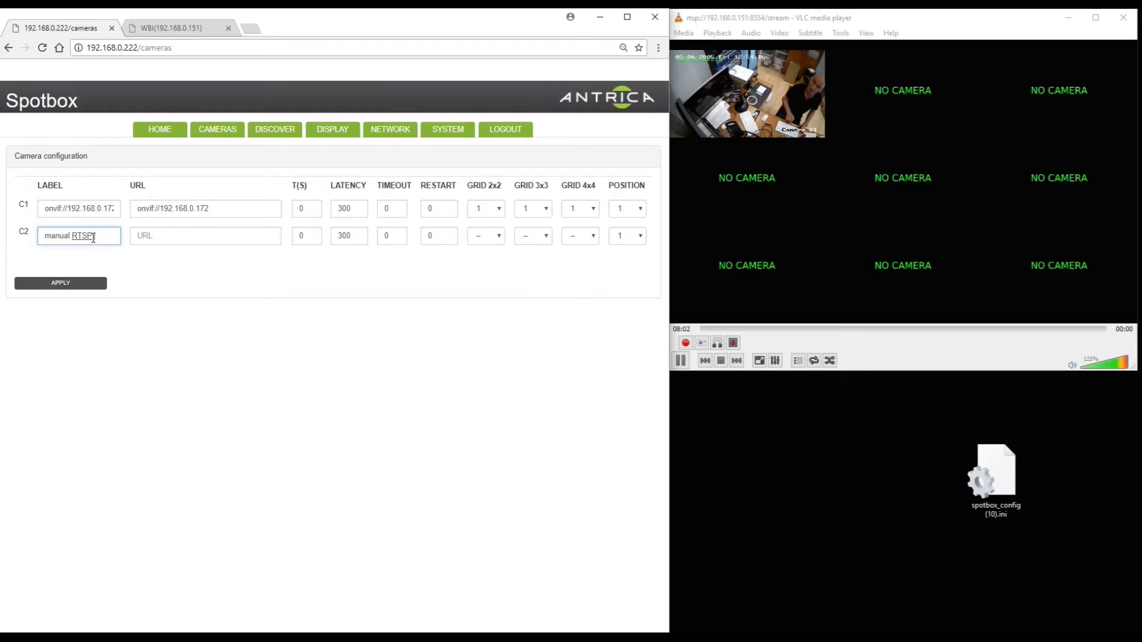
pyautogui.write('183')
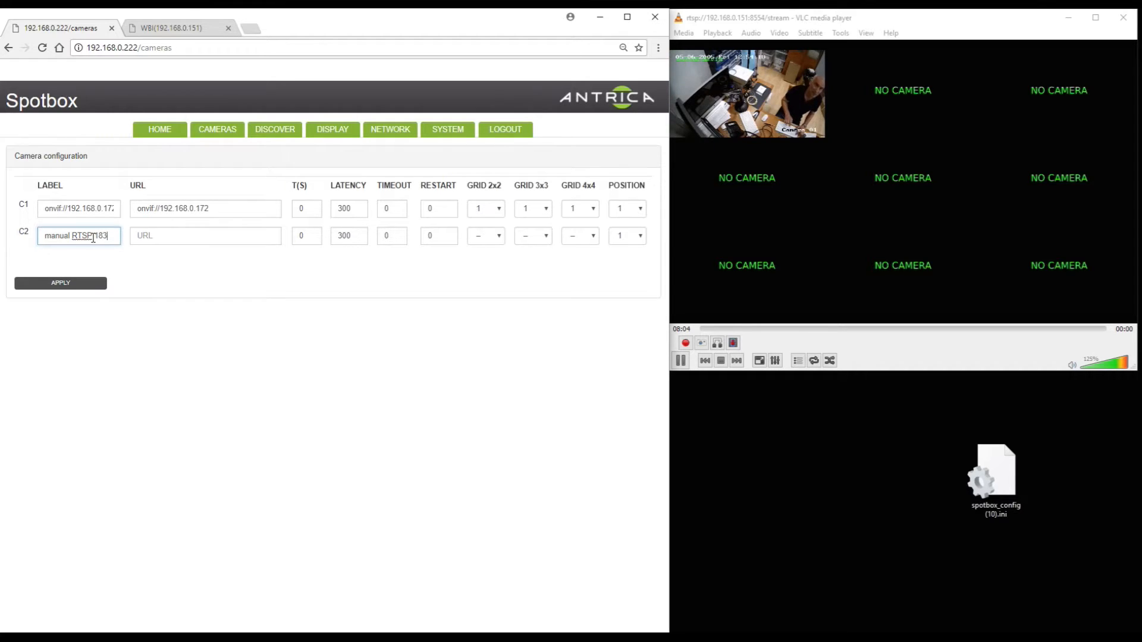
pyautogui.click(205, 236)
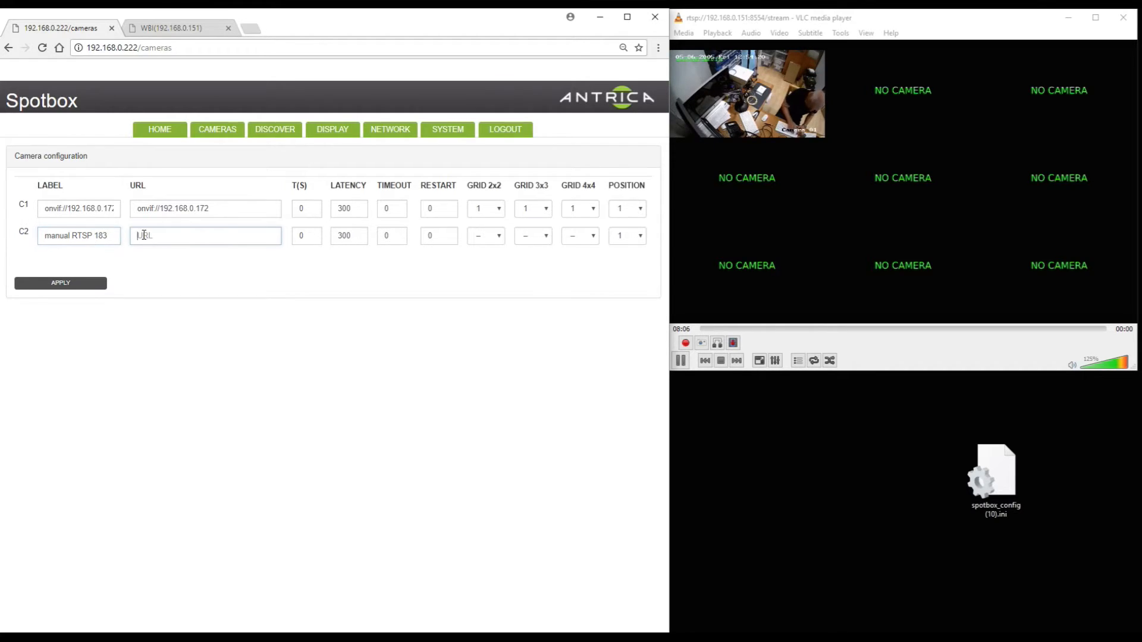
pyautogui.write('rtsp')
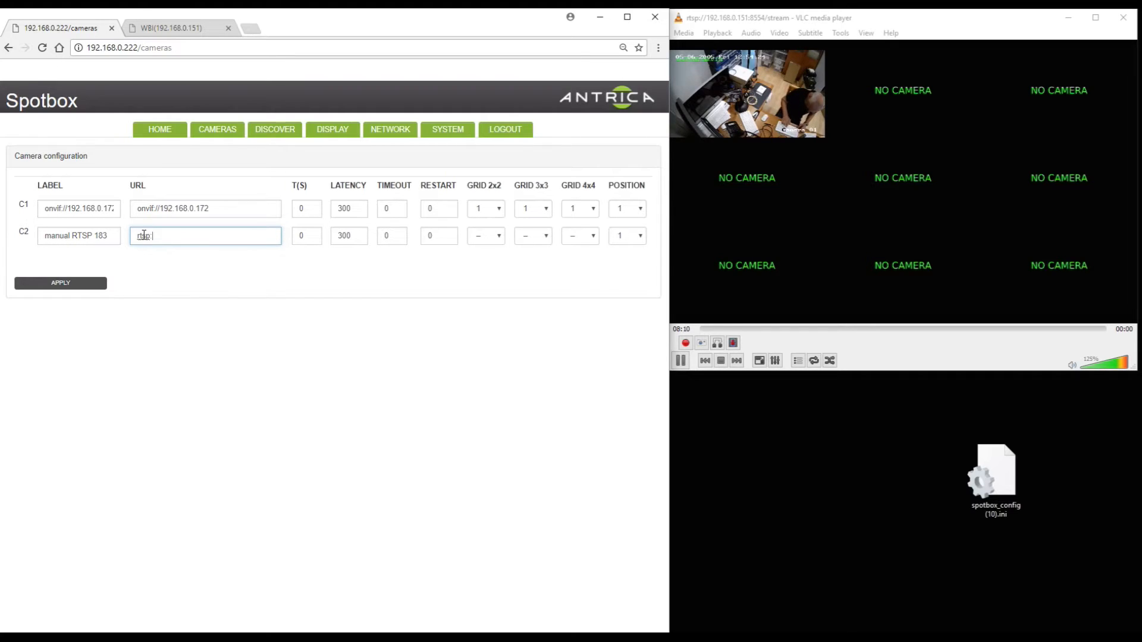
pyautogui.write('://192.168.0')
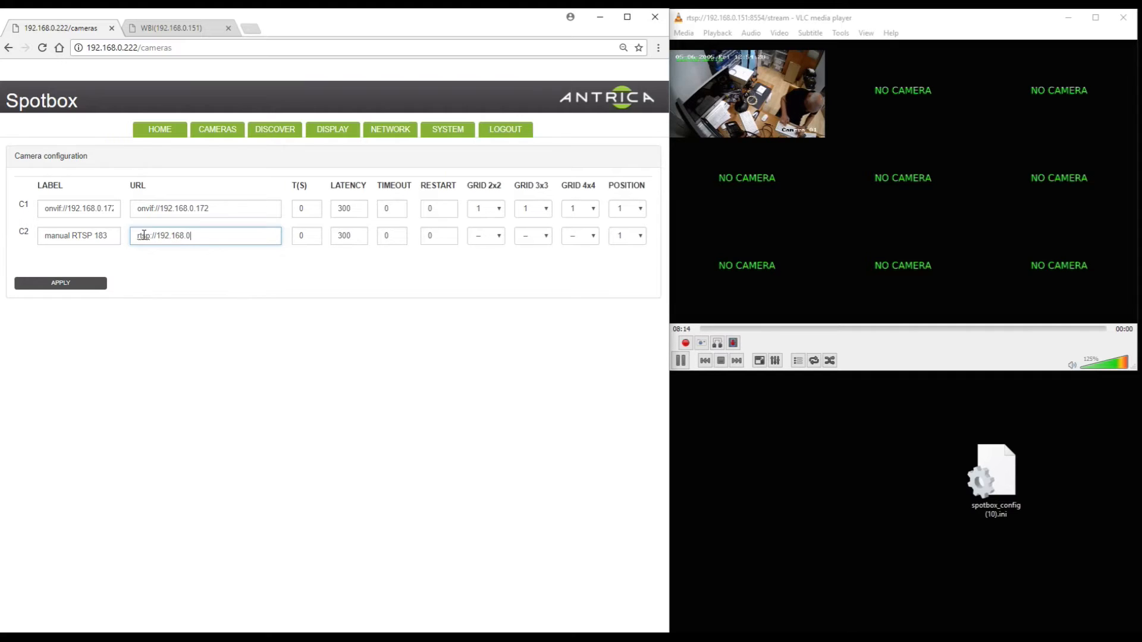
pyautogui.write('.183:554')
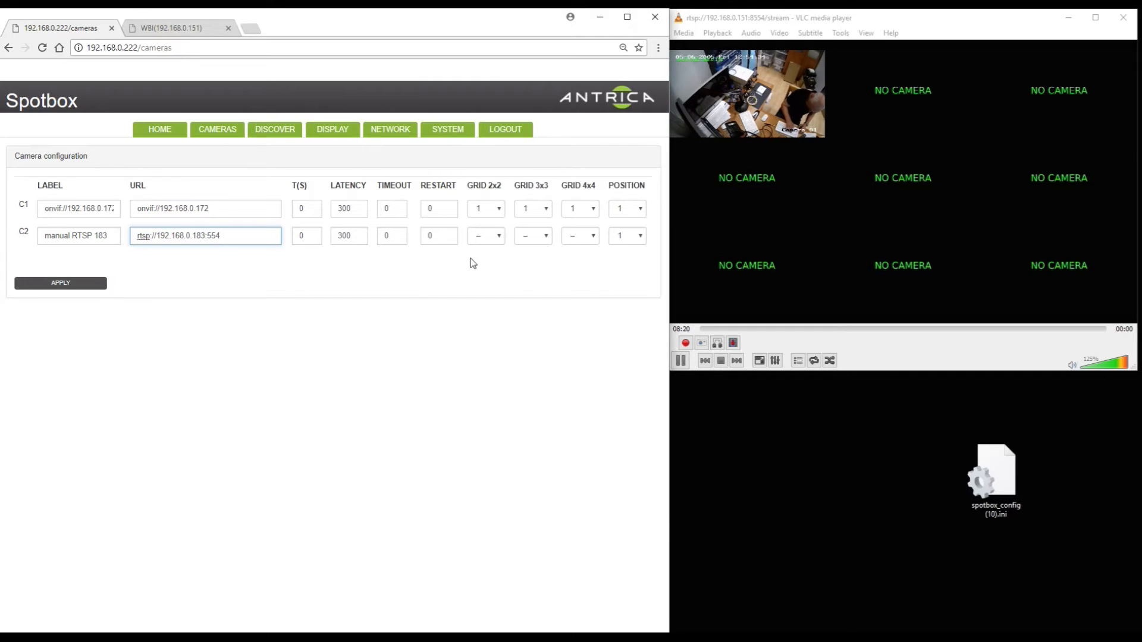
# Step: Place camera C2 in 2x2 grid slot 2 and apply the settings
pyautogui.click(485, 235)
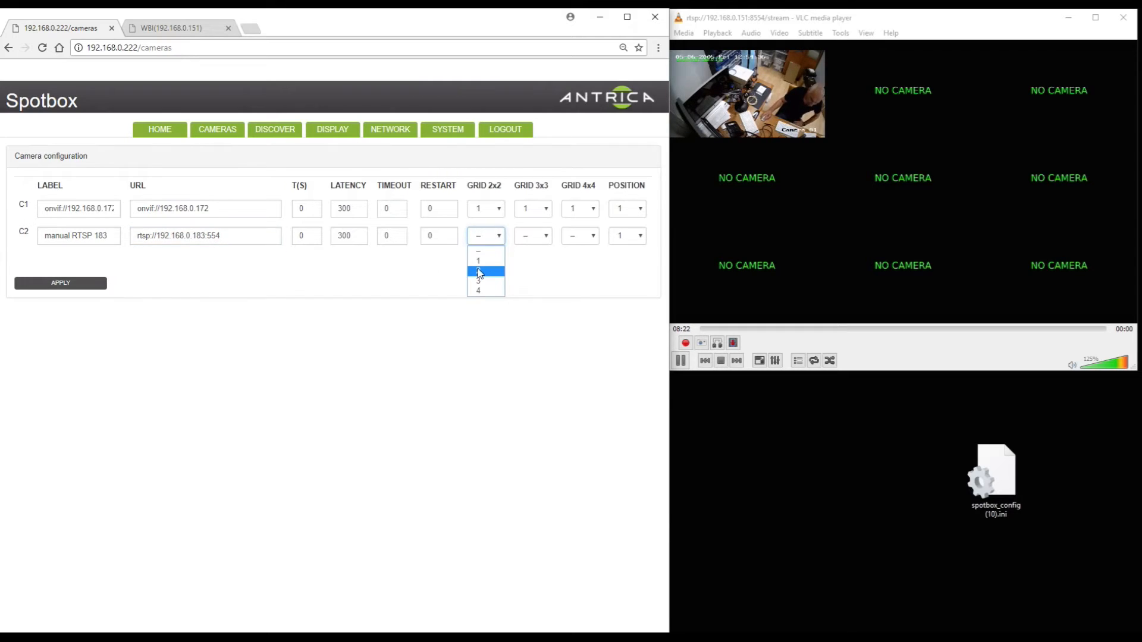
pyautogui.click(478, 271)
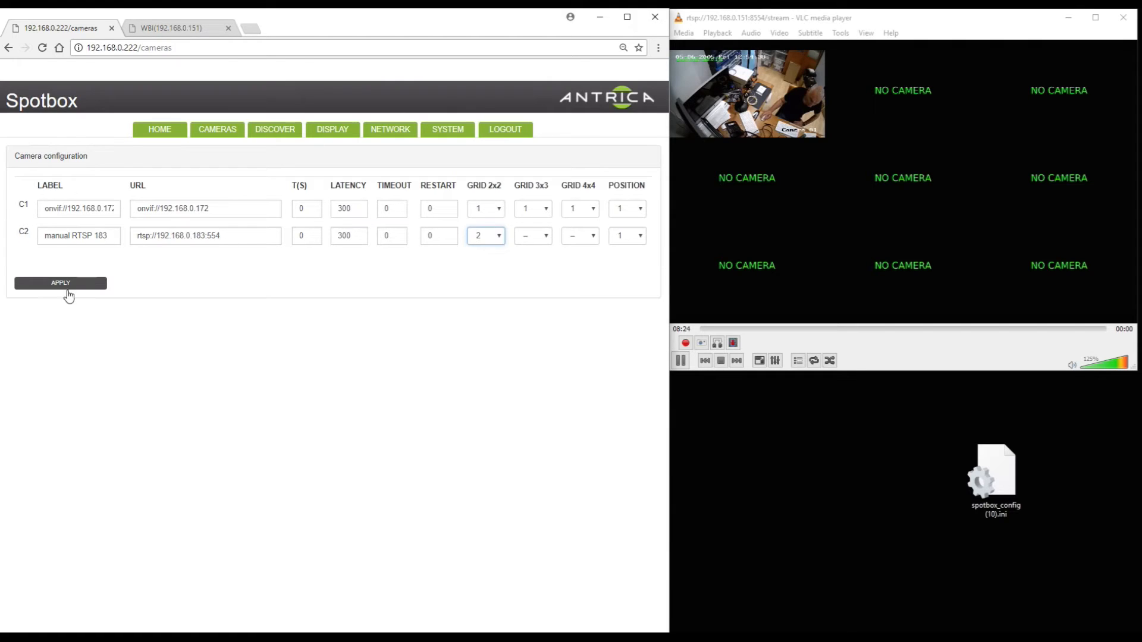
pyautogui.click(60, 282)
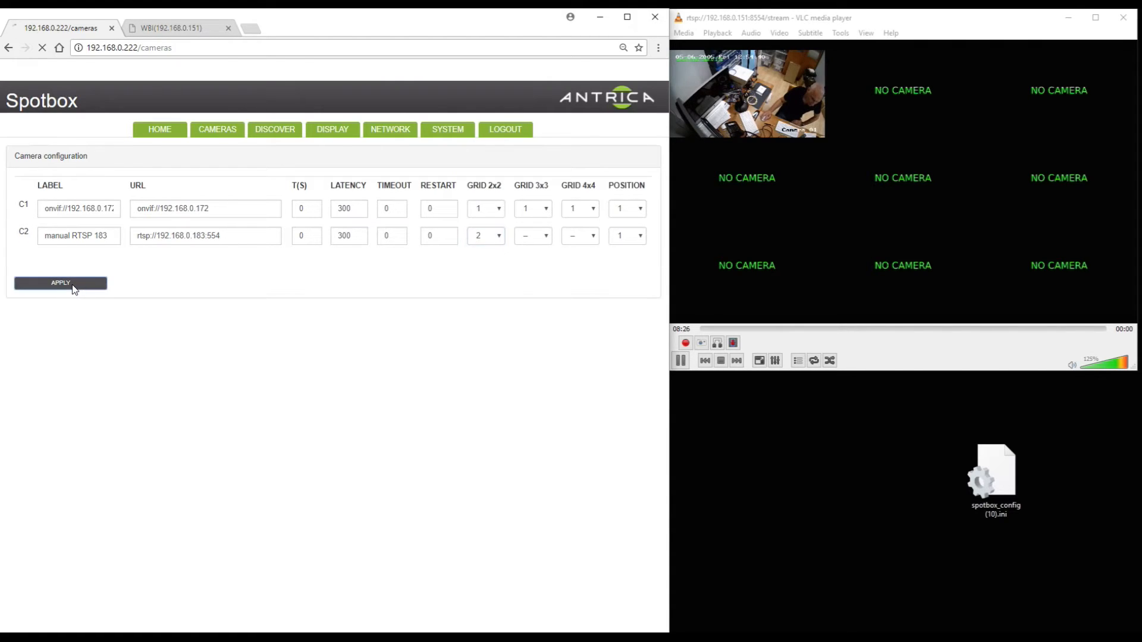
pyautogui.click(60, 283)
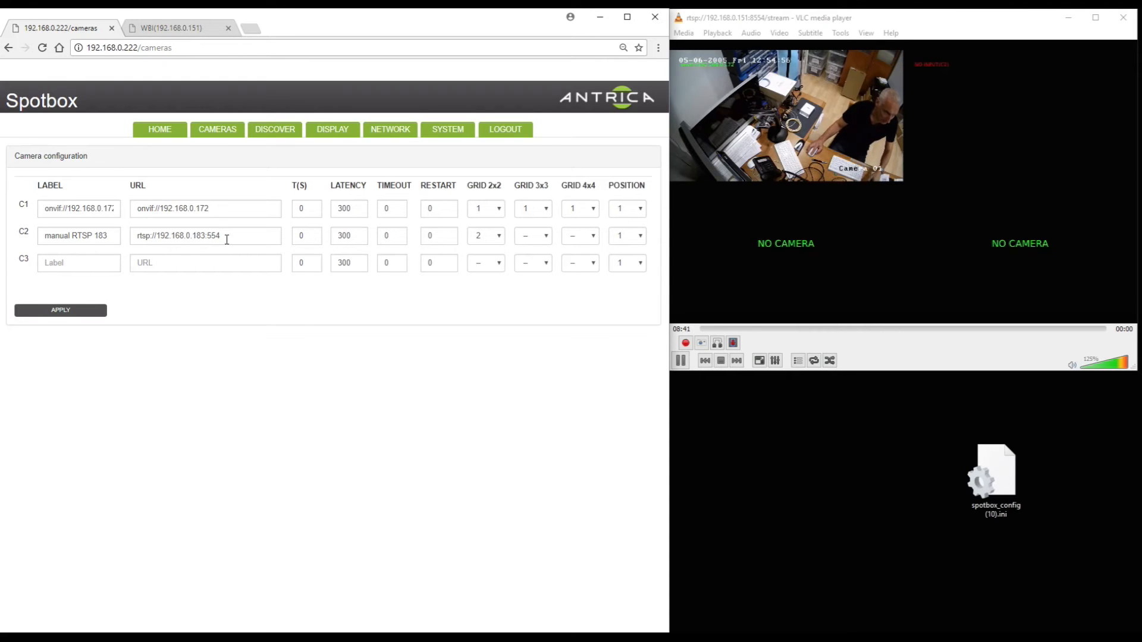
# Step: Change C2's address to rtsp://192.168.0.227:554 and apply it
pyautogui.click(207, 235)
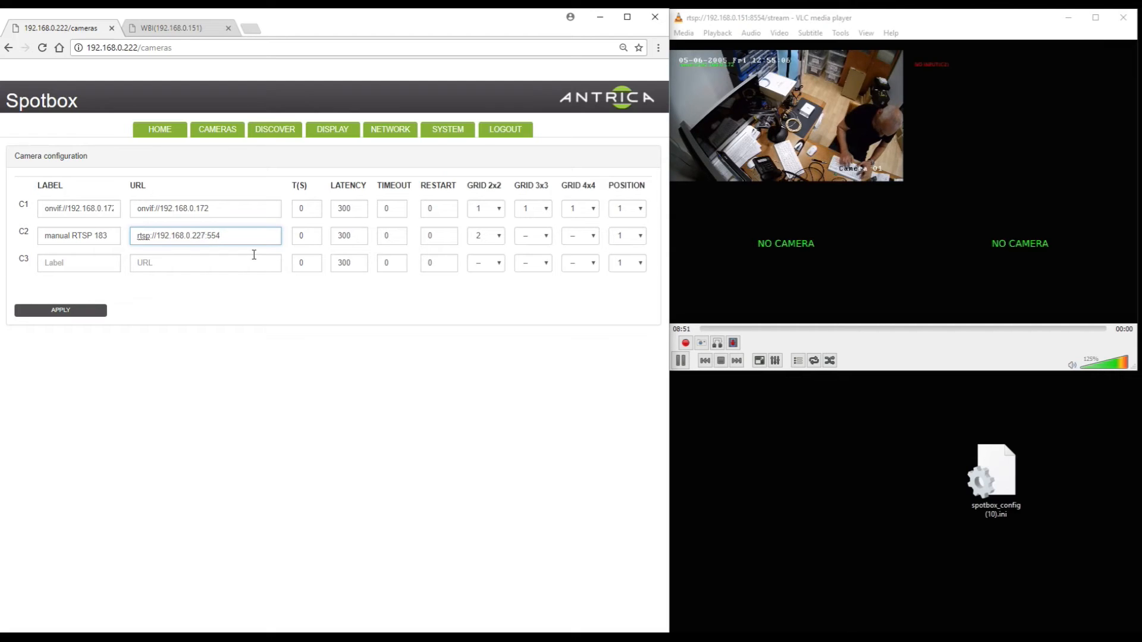
pyautogui.click(60, 310)
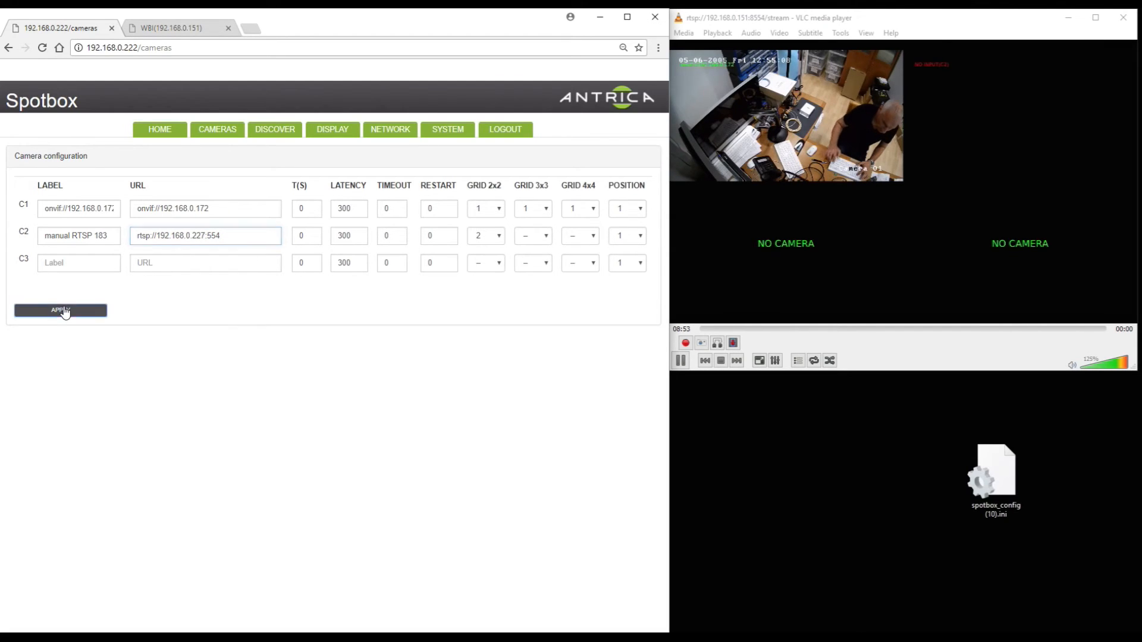
# Step: Insert the admin username and password before the 192.168.0.227 host in C2's address
pyautogui.click(61, 311)
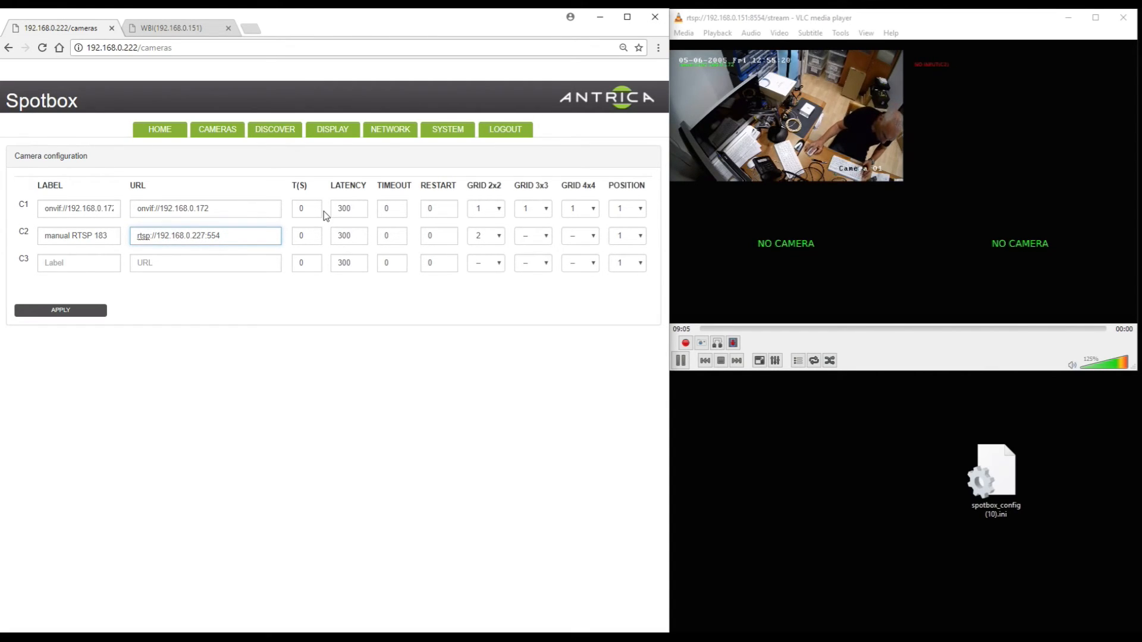
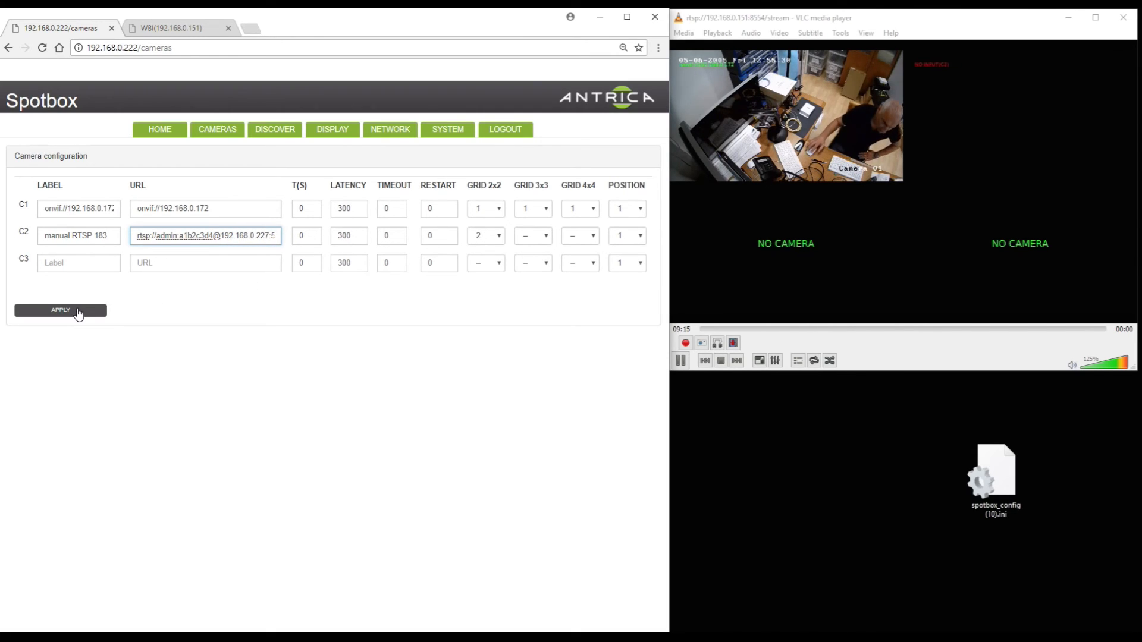
# Step: Apply C2's credential-bearing address so both cameras stream in the top two tiles
pyautogui.click(61, 309)
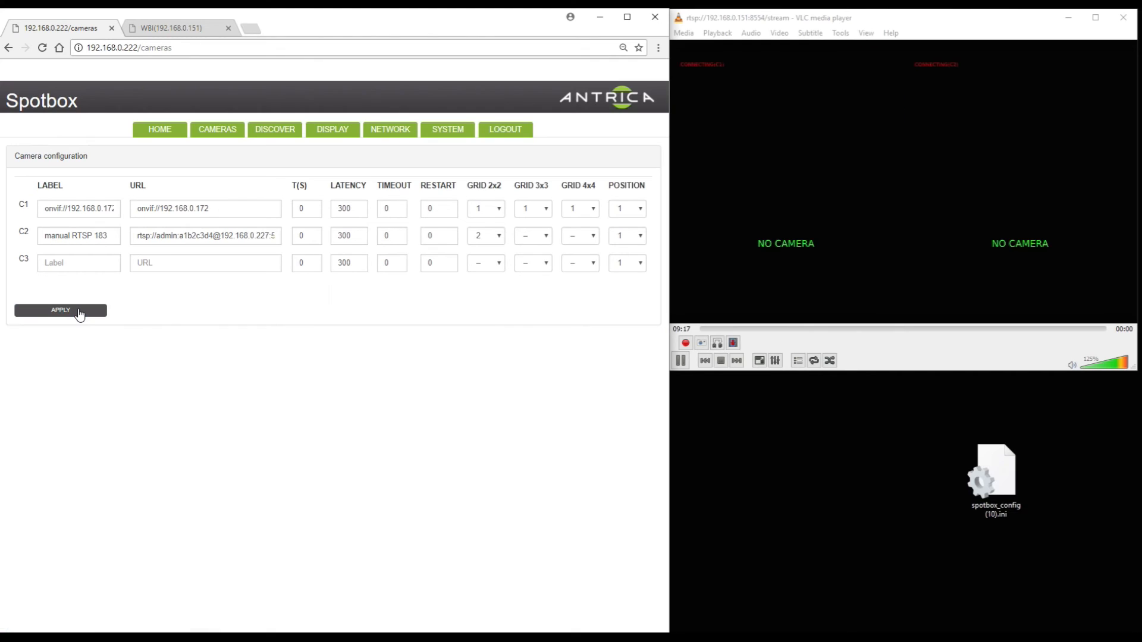
pyautogui.click(60, 309)
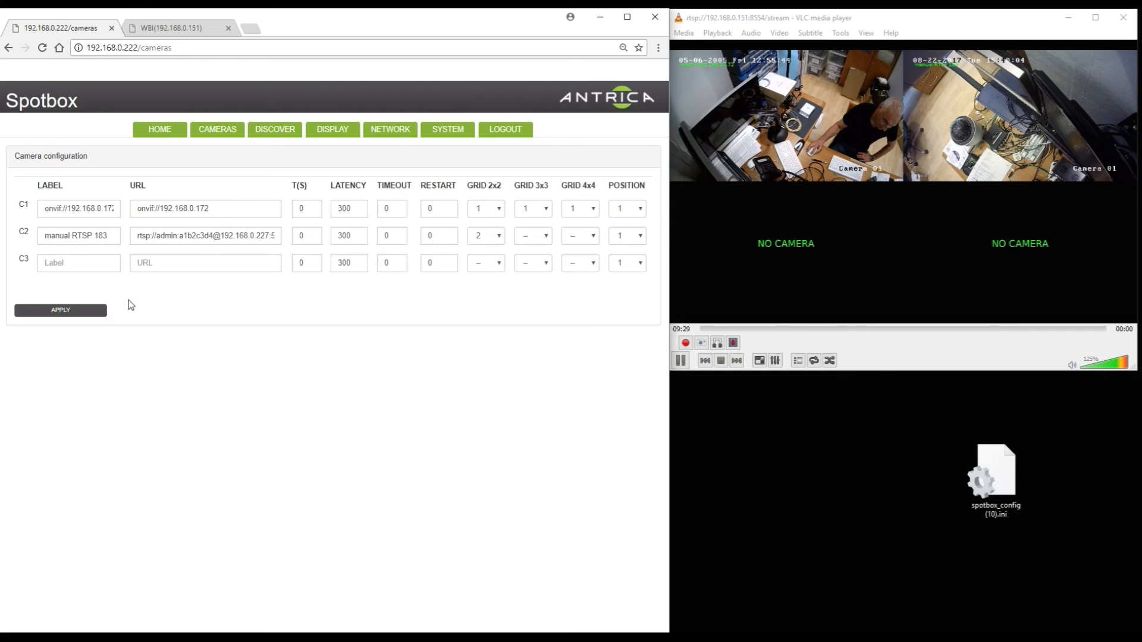
pyautogui.moveTo(255, 311)
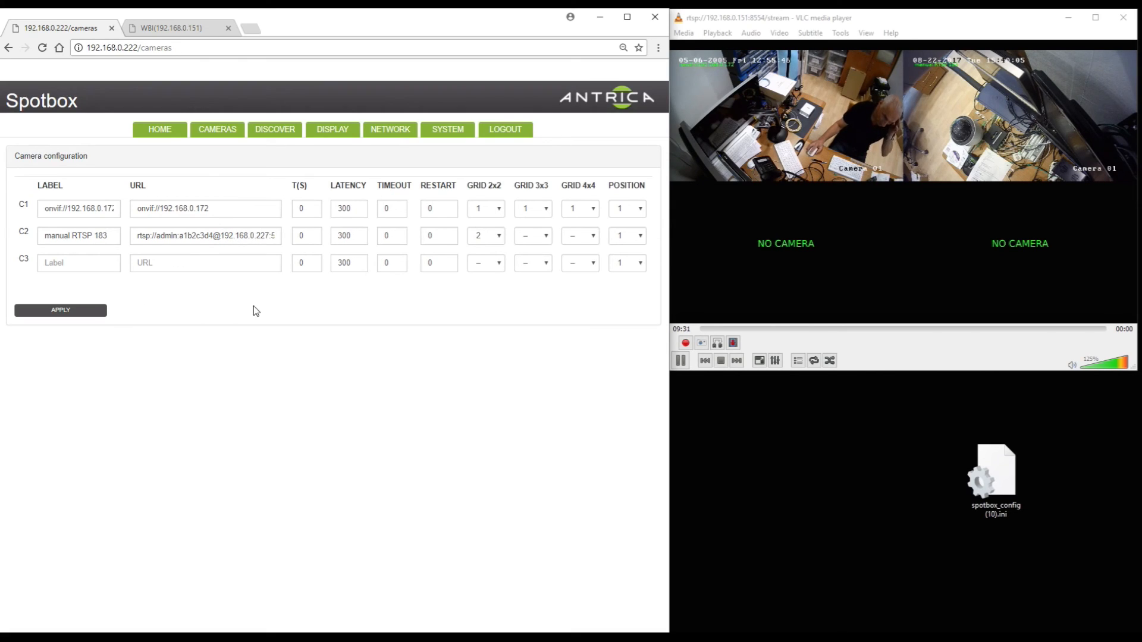